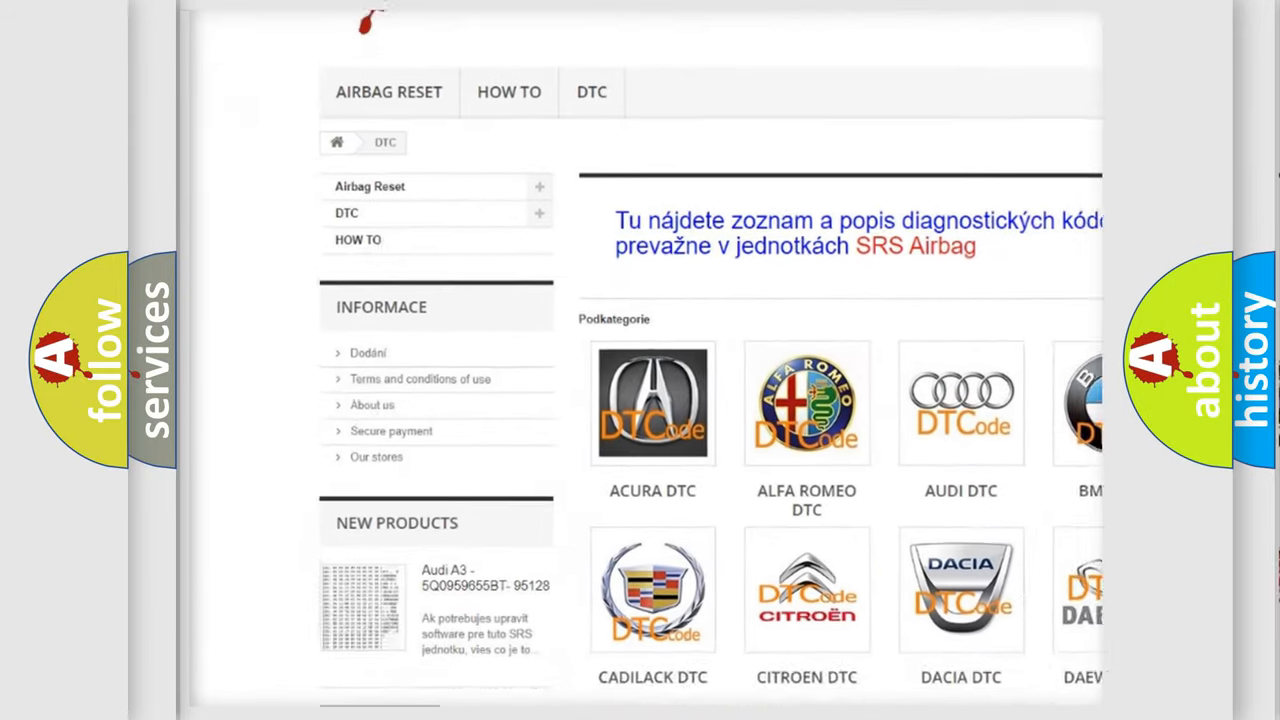
pyautogui.scroll(-3)
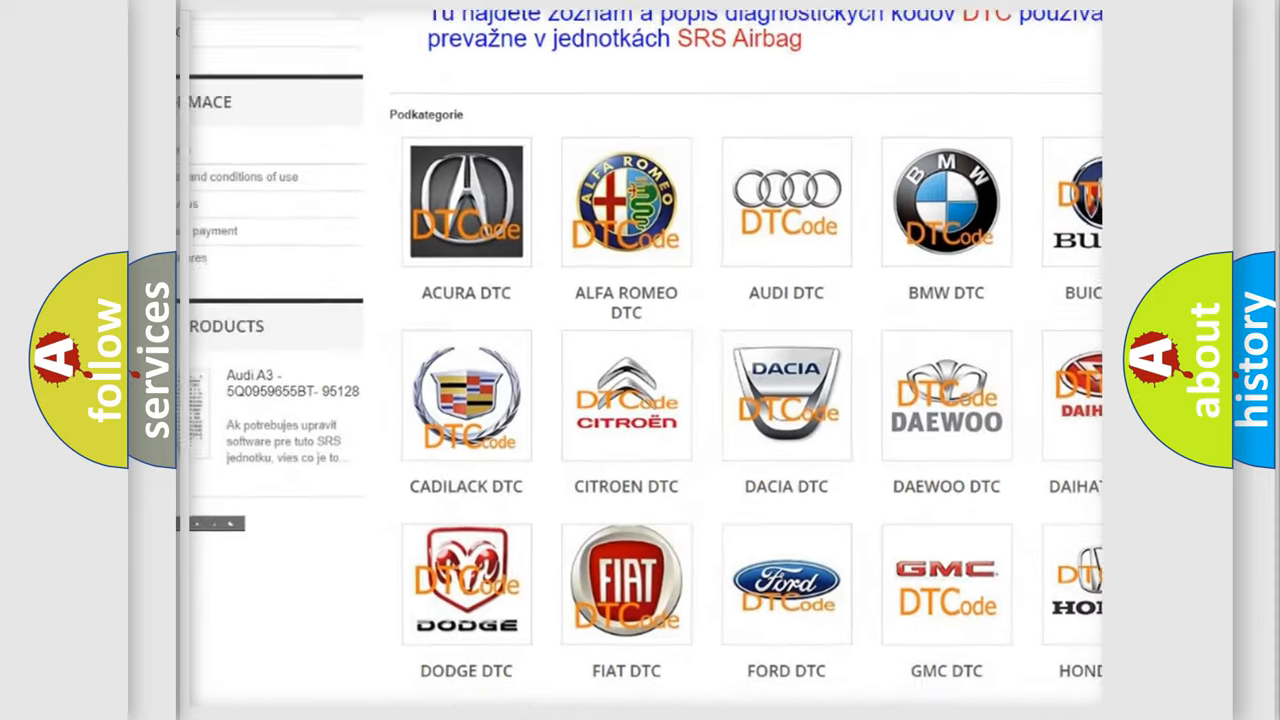
pyautogui.scroll(-3)
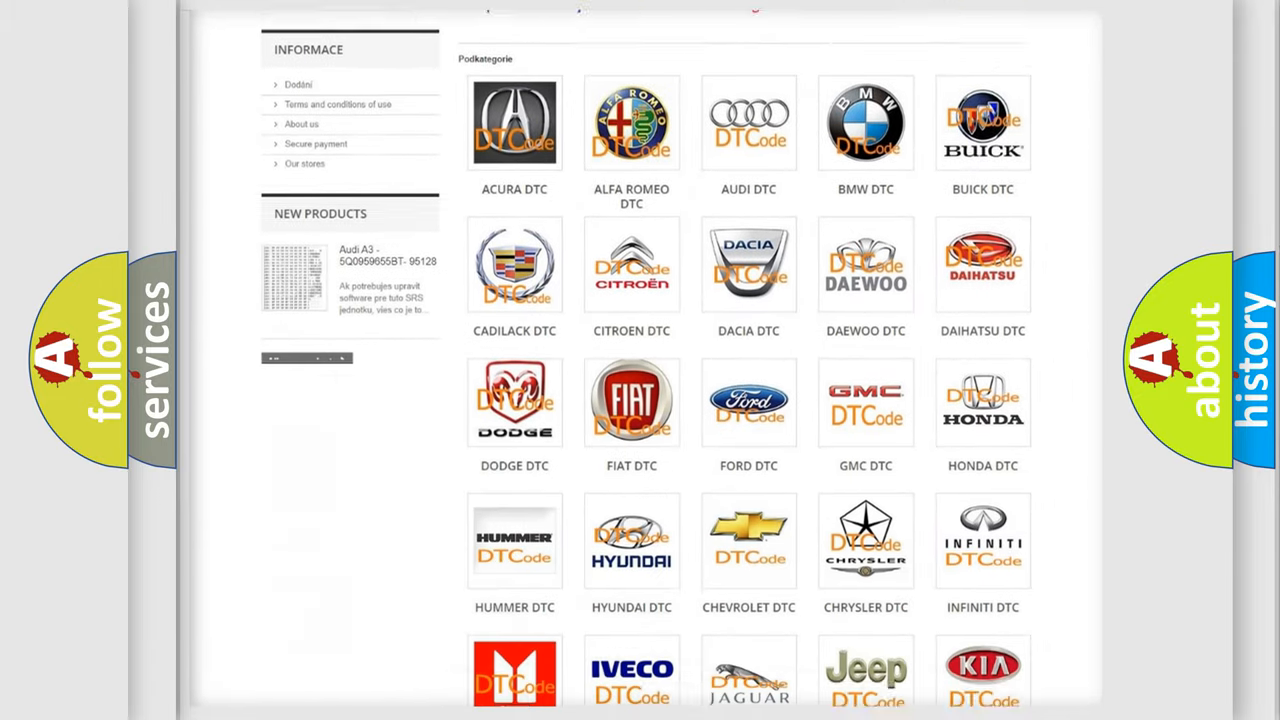
pyautogui.scroll(-3)
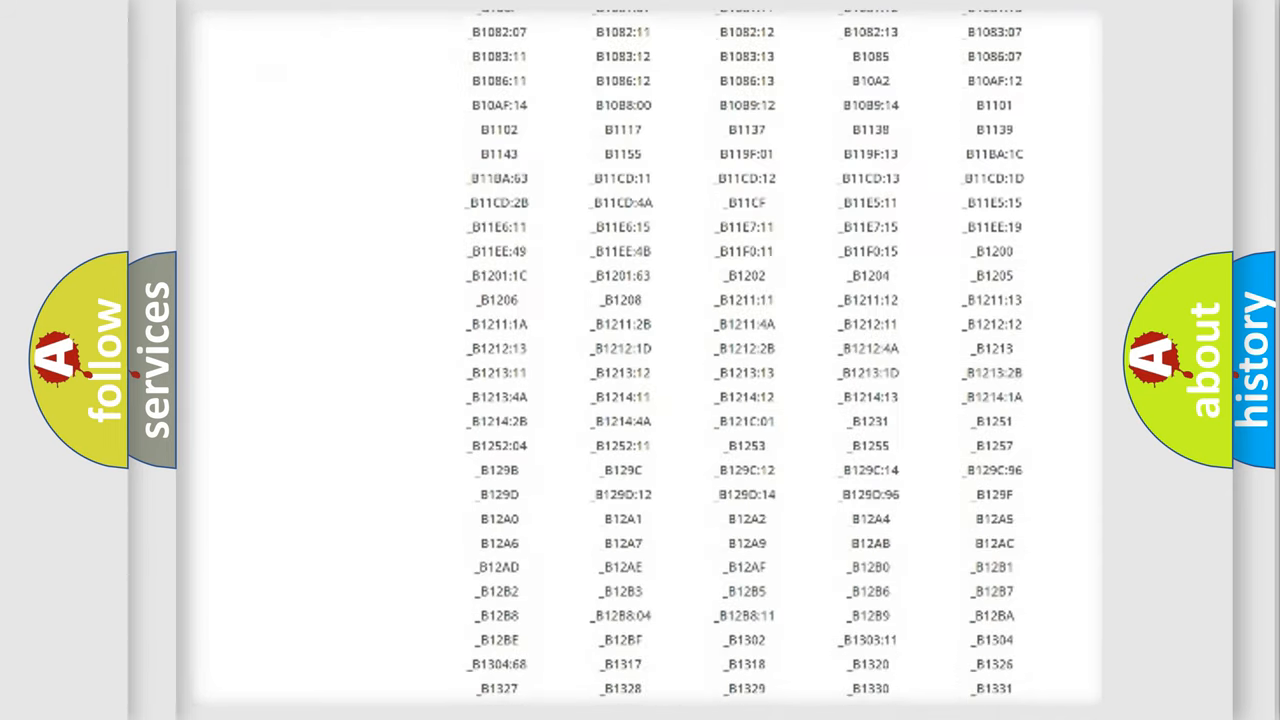
pyautogui.scroll(-3)
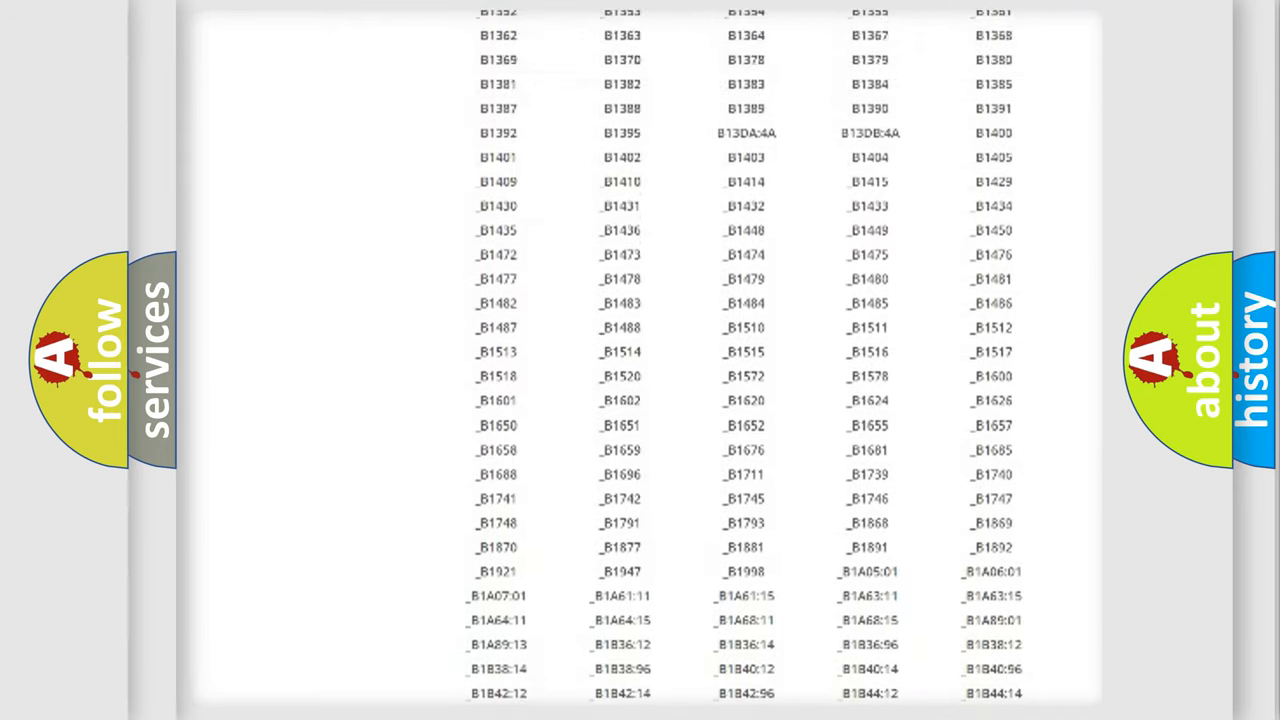